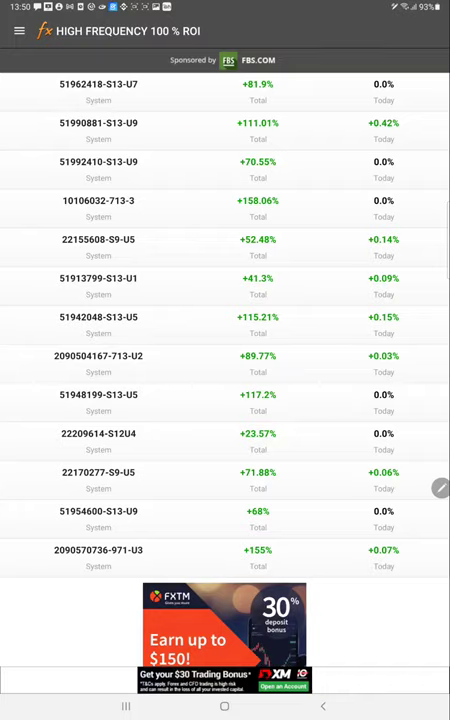
Step: Review system 51990881-S13-U9's History, Trades and Stats, then bring up recent apps
click(100, 124)
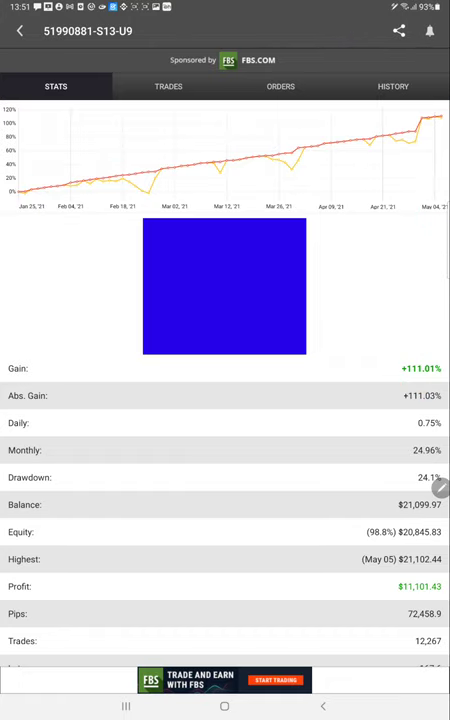
click(392, 86)
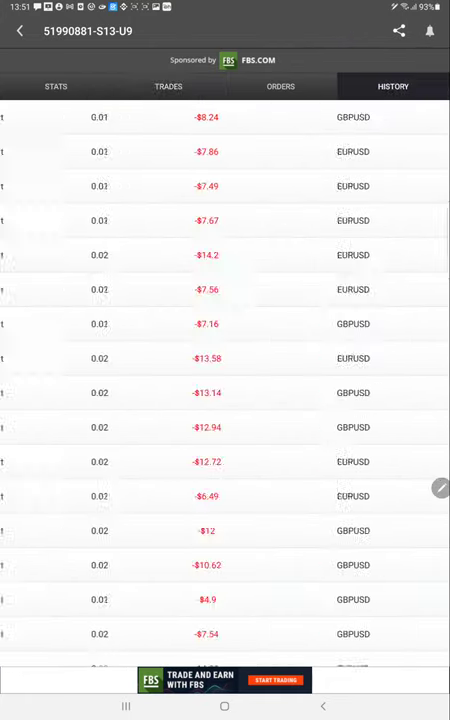
click(168, 86)
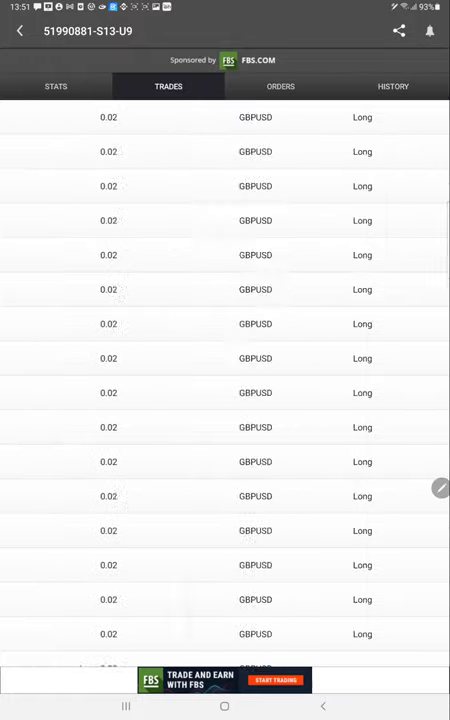
click(50, 84)
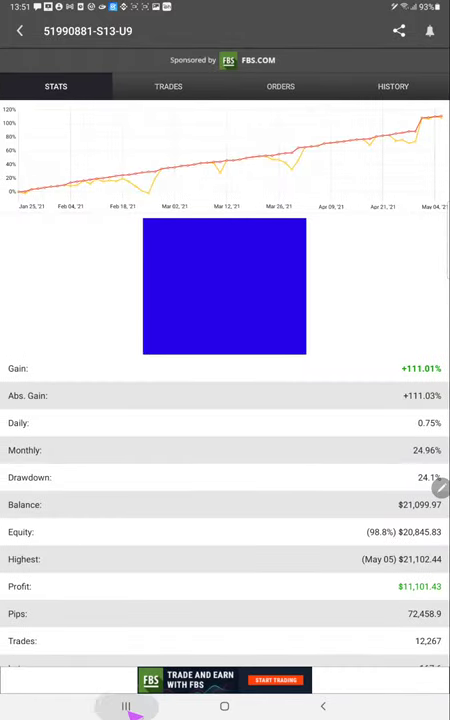
click(124, 704)
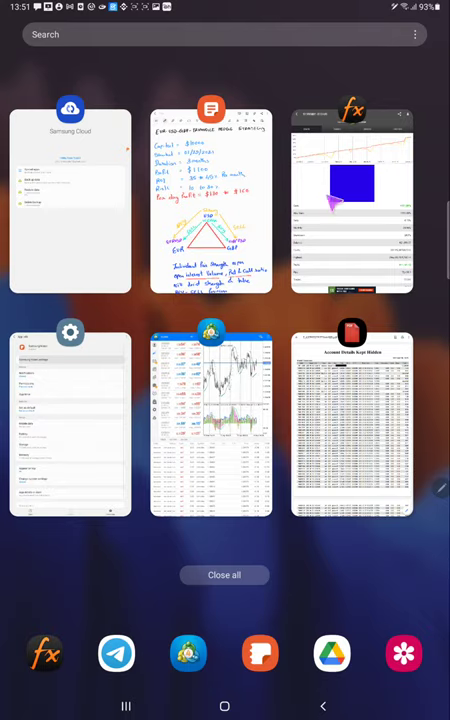
Step: Return to the Myfxbook portfolio list and clear the hand-drawn circles
click(352, 198)
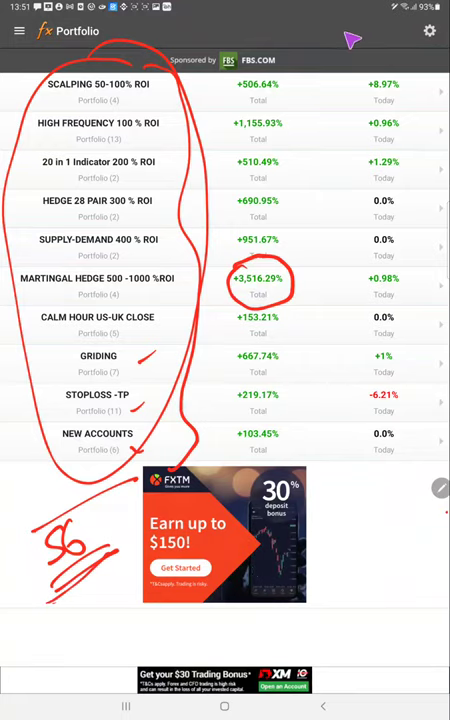
click(436, 486)
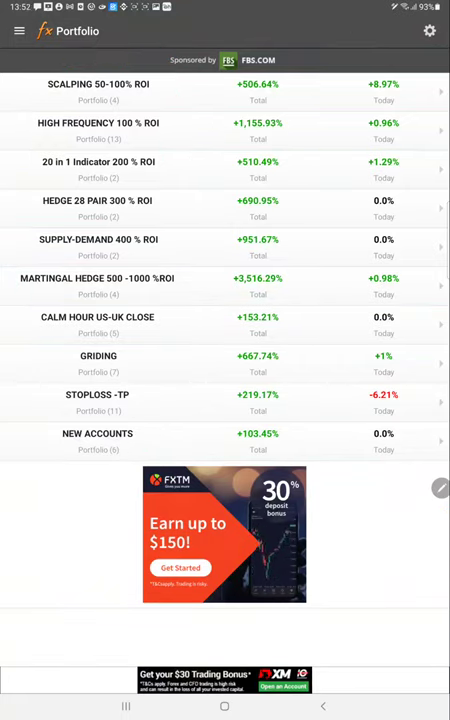
Step: Switch to the triangle hedge note and write 0.01 under EUR and GBP
click(98, 130)
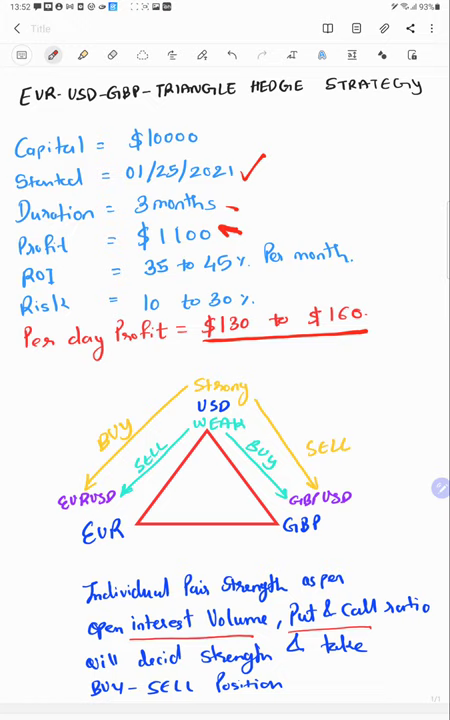
text(0.01)
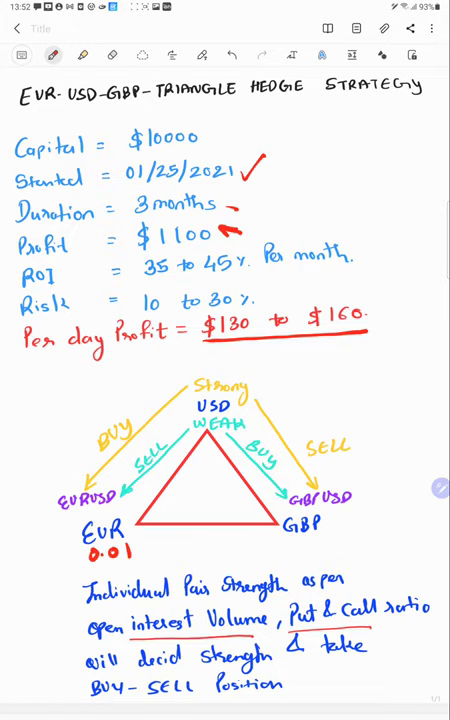
text(0.01)
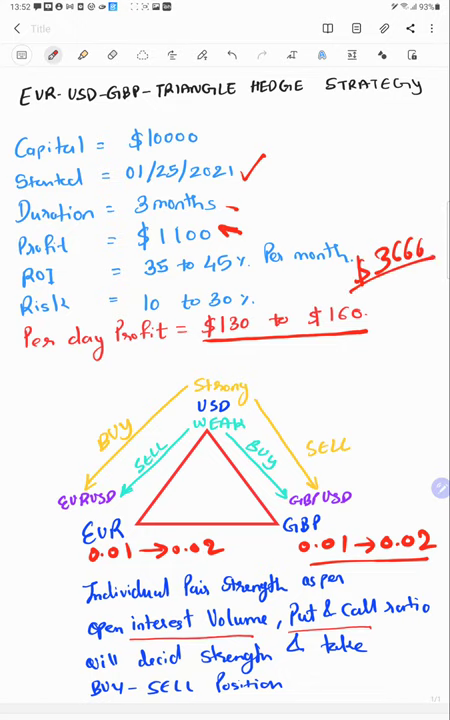
Step: Write 30 and 100 beneath the 3666 figure in the note
text(30)
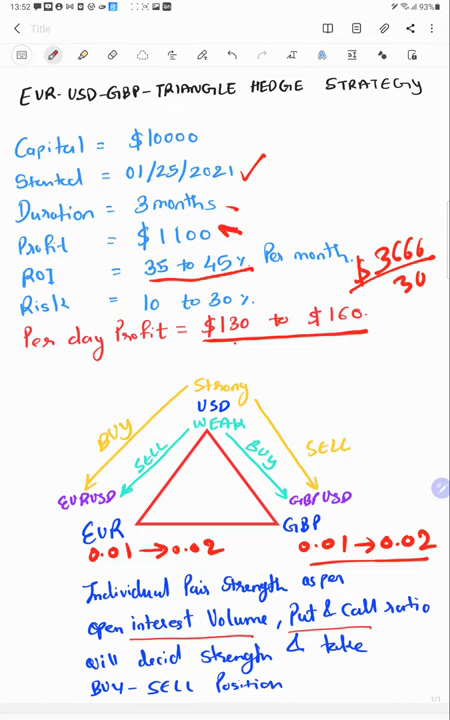
text(100)
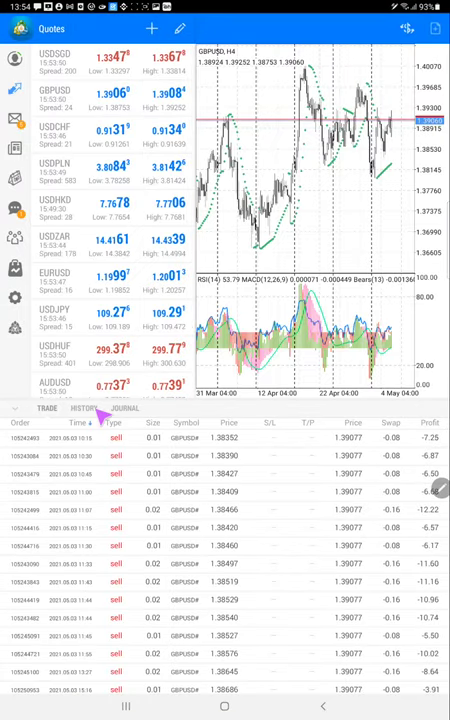
scroll(down, 3)
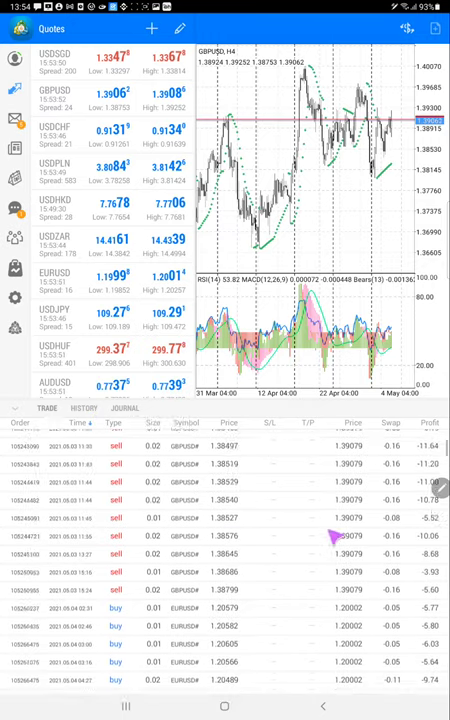
scroll(down, 3)
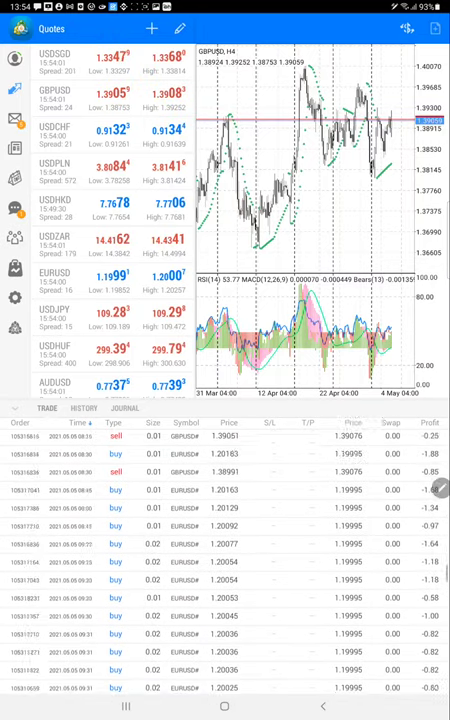
scroll(down, 3)
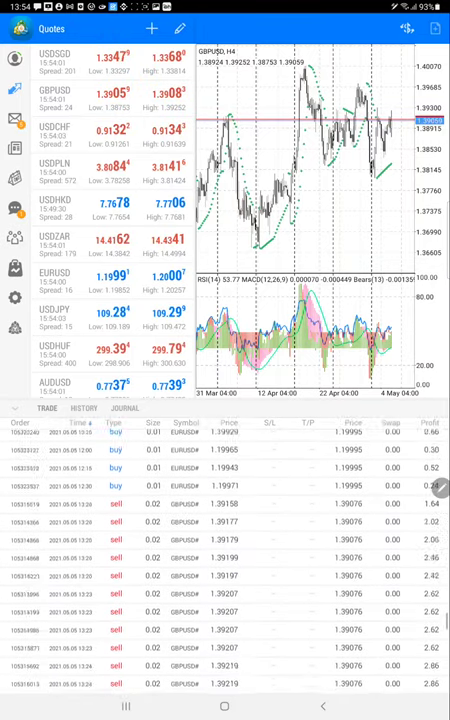
scroll(down, 3)
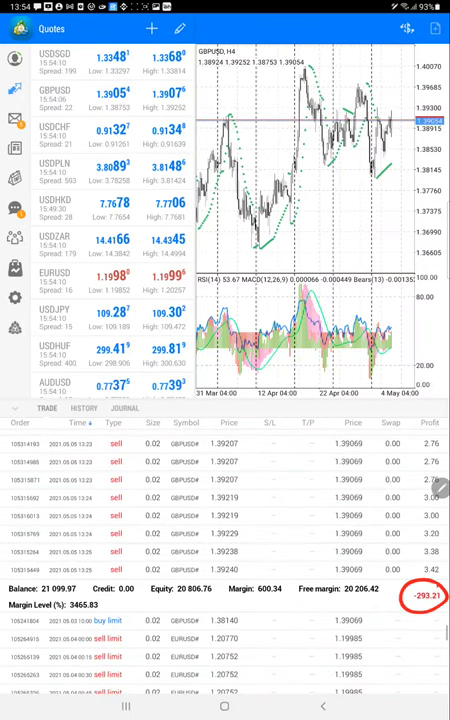
scroll(down, 3)
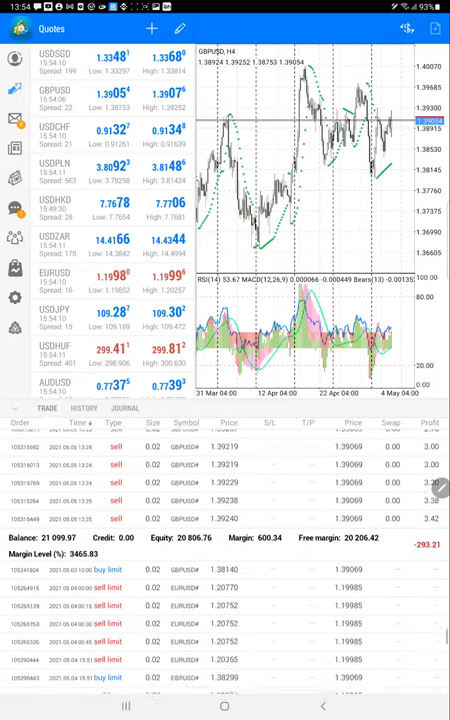
scroll(down, 3)
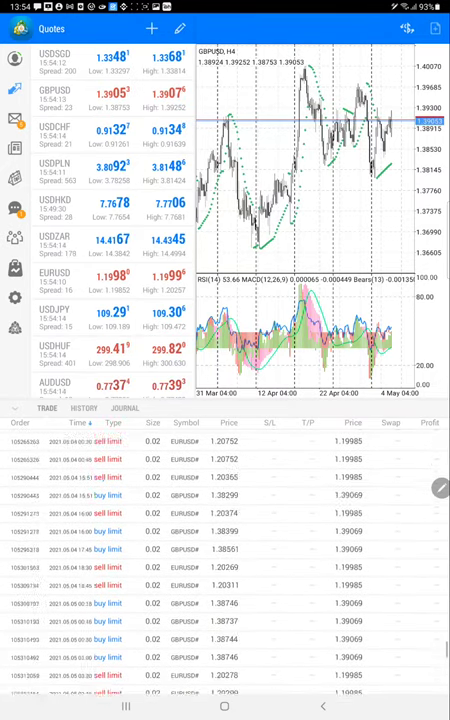
scroll(down, 3)
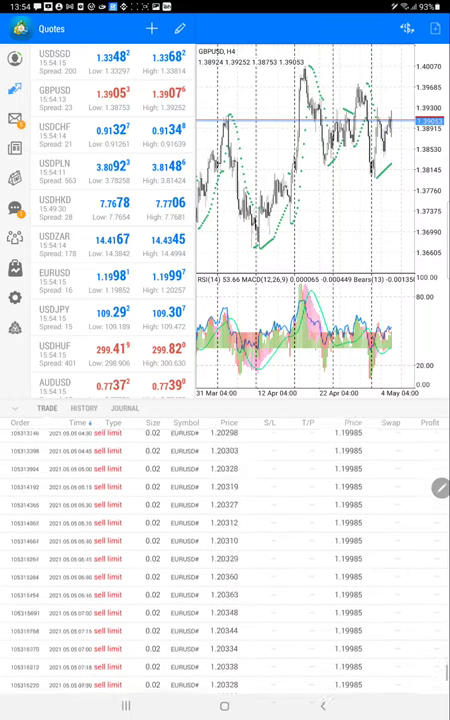
scroll(down, 3)
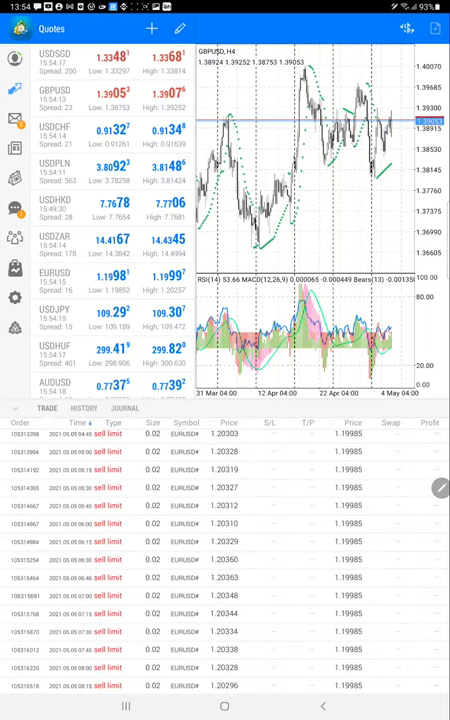
scroll(down, 3)
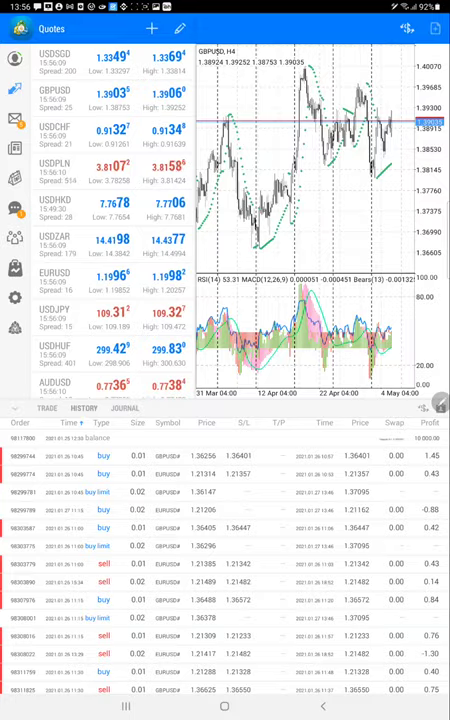
scroll(down, 3)
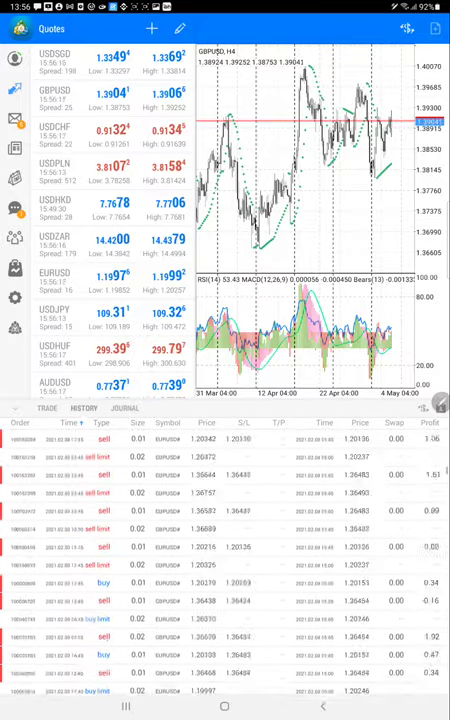
scroll(down, 3)
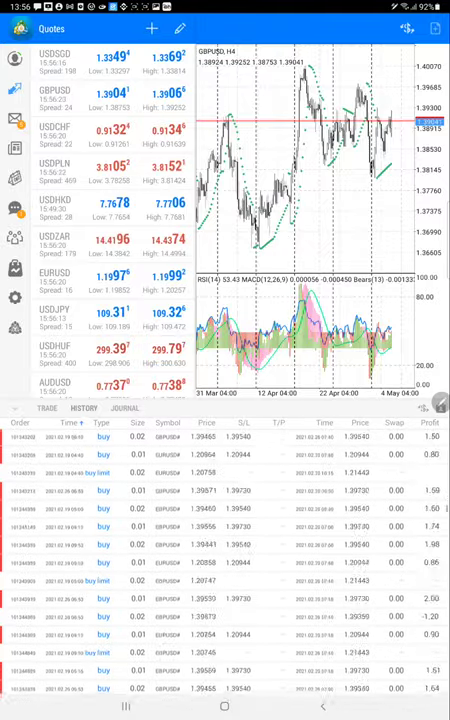
scroll(down, 3)
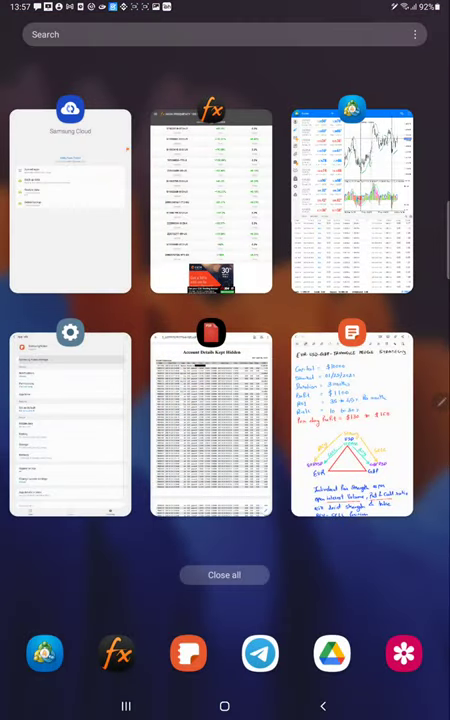
Step: Return to the account statement PDF and scroll down to the closed-trade rows
click(210, 430)
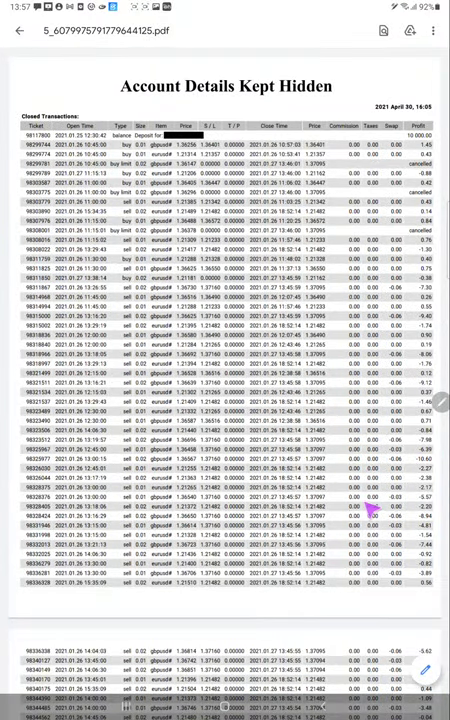
scroll(down, 3)
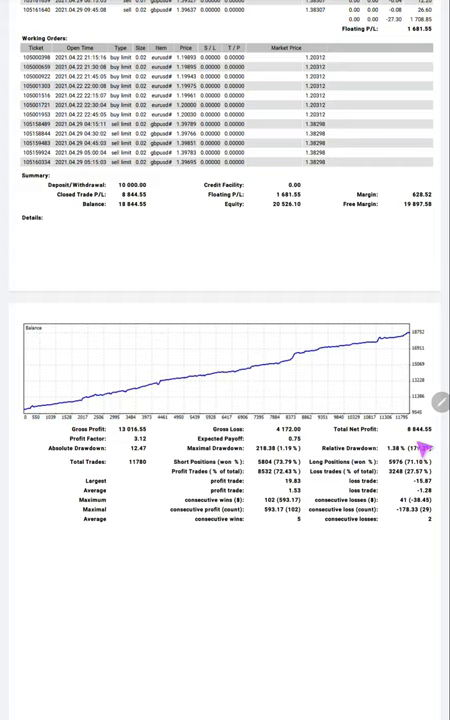
mouse_move(424, 446)
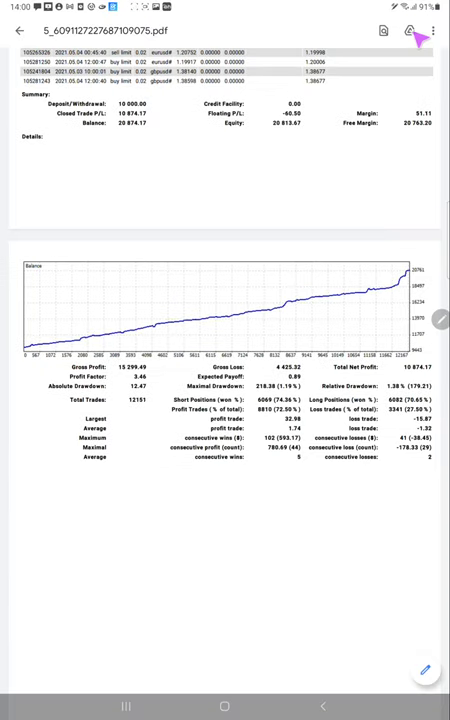
mouse_move(406, 30)
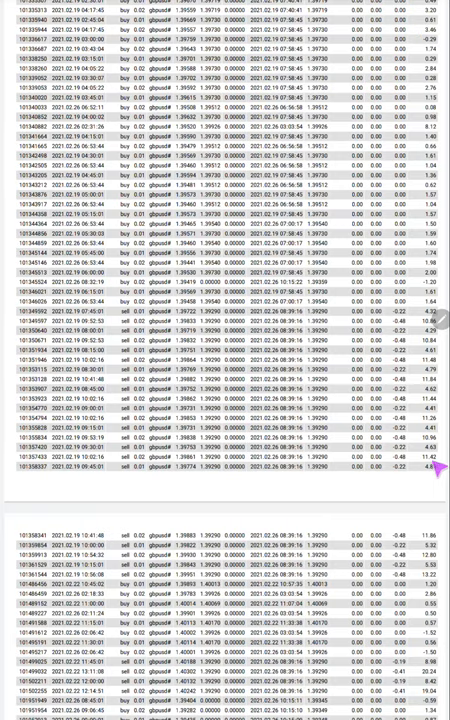
scroll(down, 3)
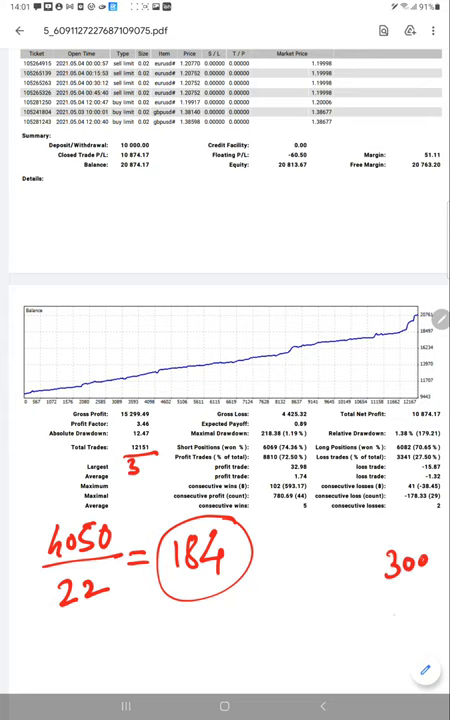
Step: Handwrite 500 below the statement summary
text(500)
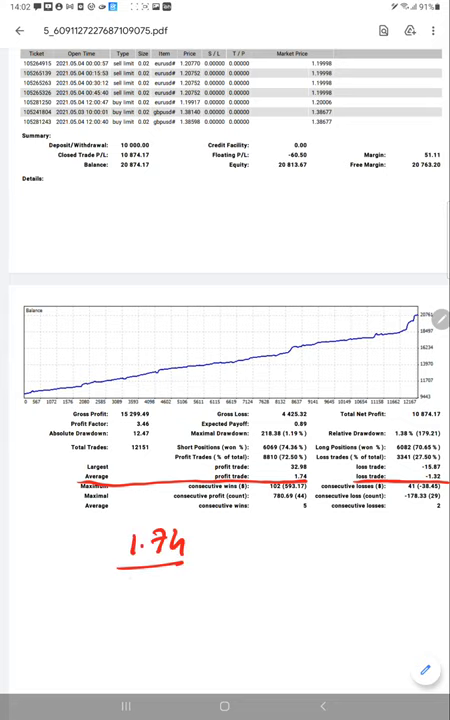
Step: Write the risk-reward working 1.32 and 1.3 with its label beside the profit rows
text(1.32)
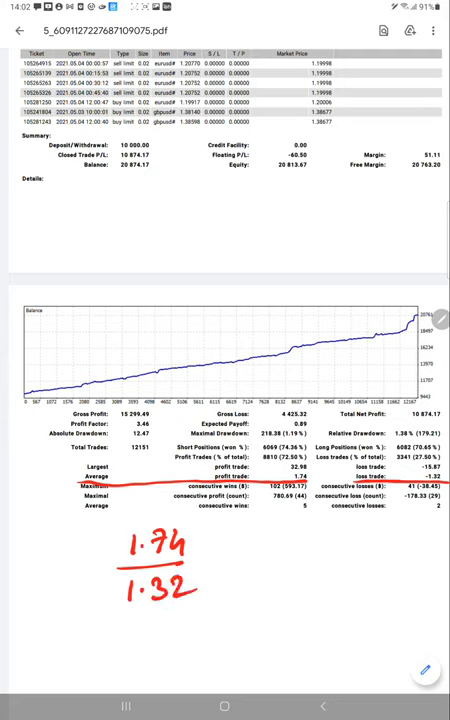
drag(200, 550, 224, 556)
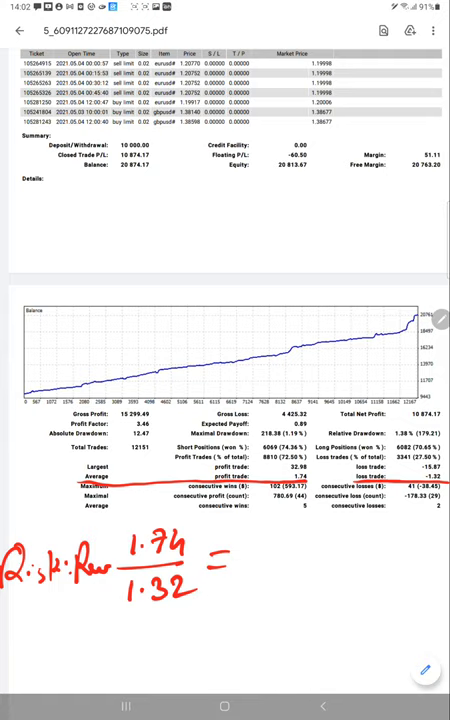
text(1.3)
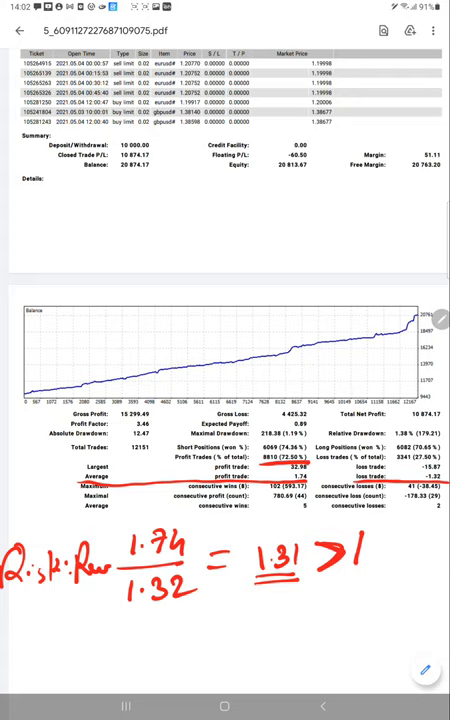
Step: Add 43% and mark the accuracy figures below the summary
text(43)
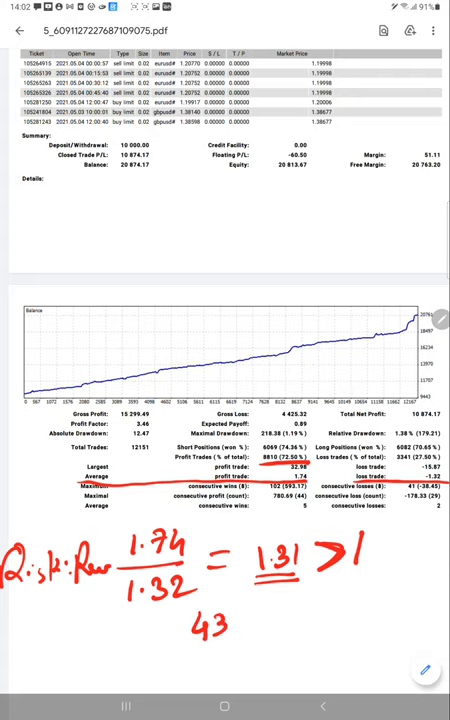
text(%)
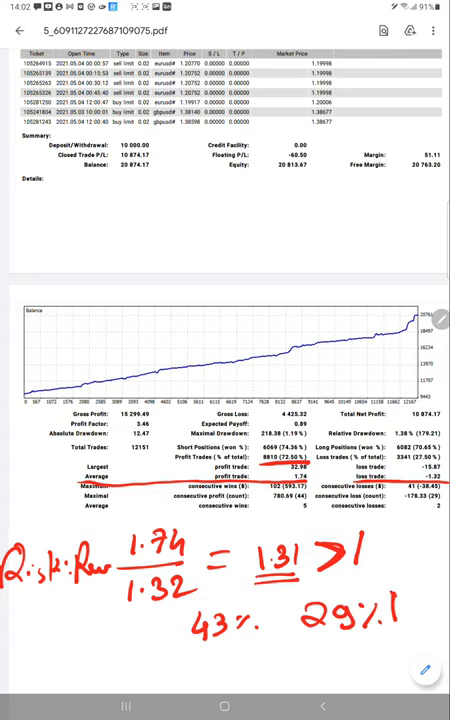
drag(316, 640, 400, 600)
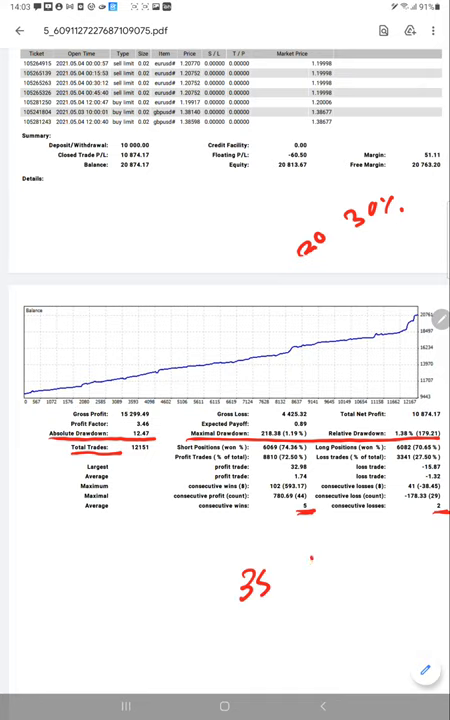
Step: Write 45% beside 35 and an ROI label under the stats
text(45%)
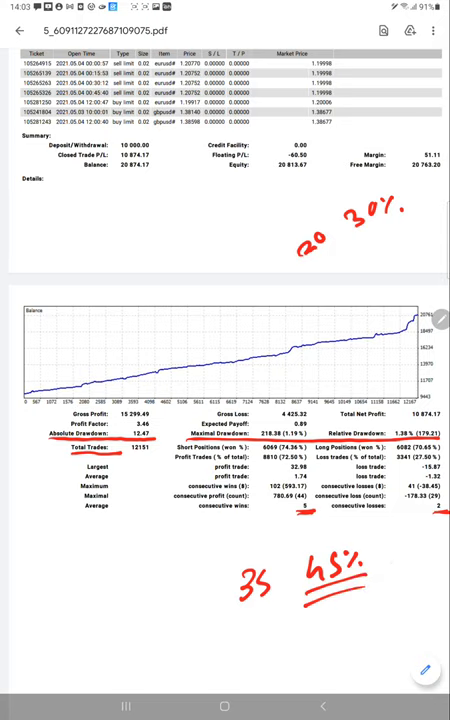
text(ROI)
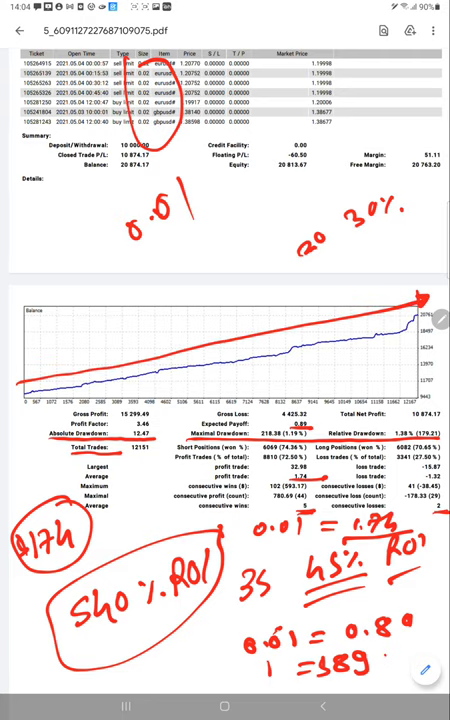
Step: Write 108k beside the end of the balance curve
text(108k)
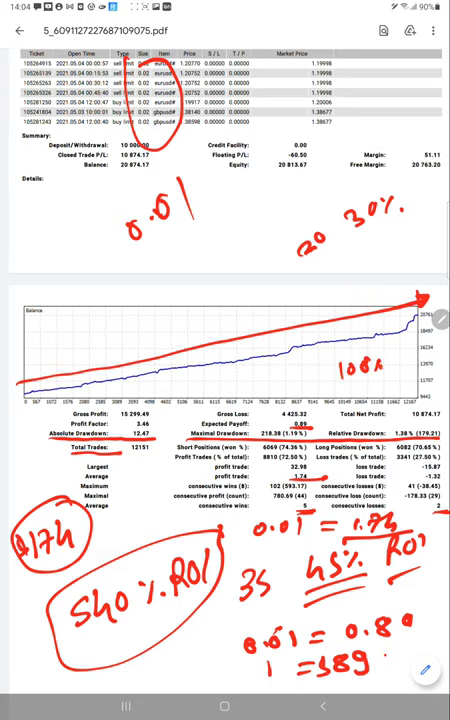